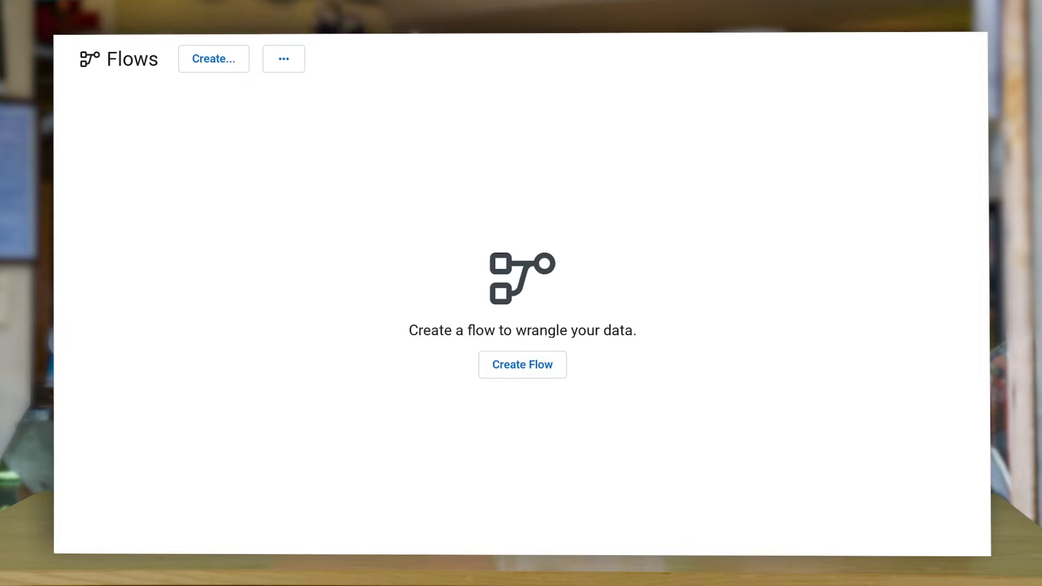
Step: Create a new flow named Sample123
{"action": "left_click", "coordinate": [522, 364]}
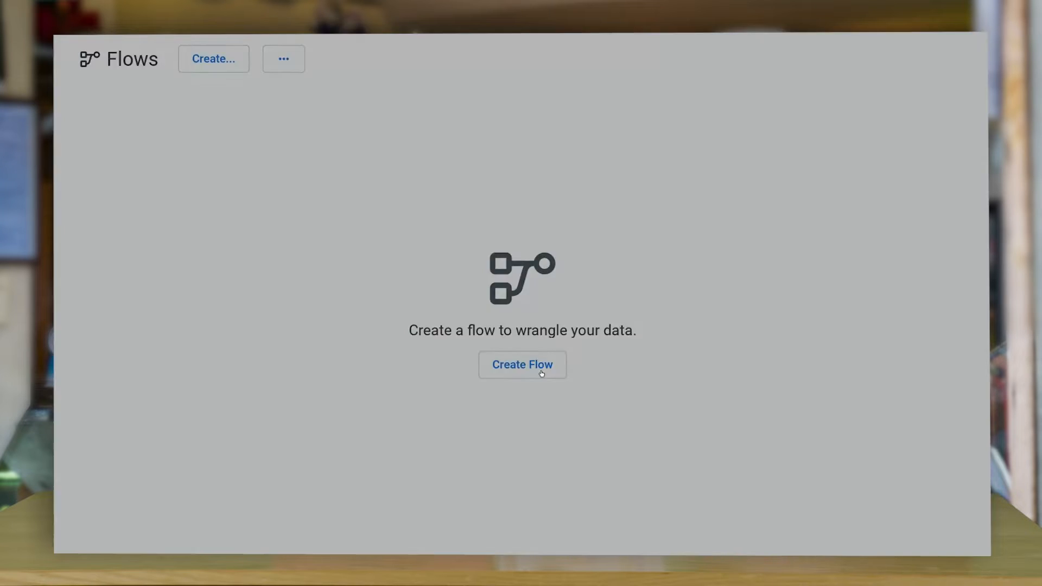
{"action": "type", "text": "S"}
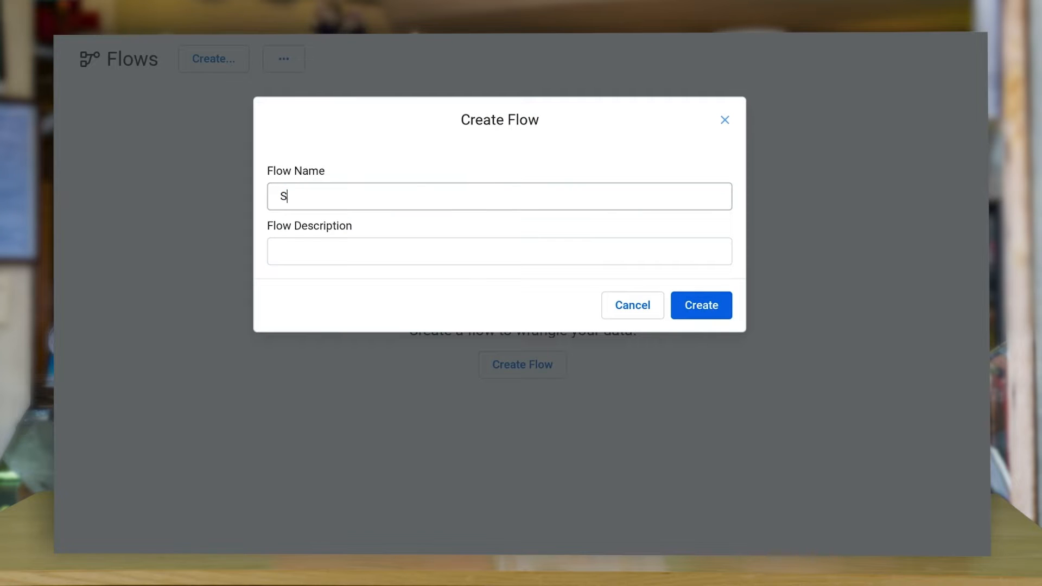
{"action": "type", "text": "ample123"}
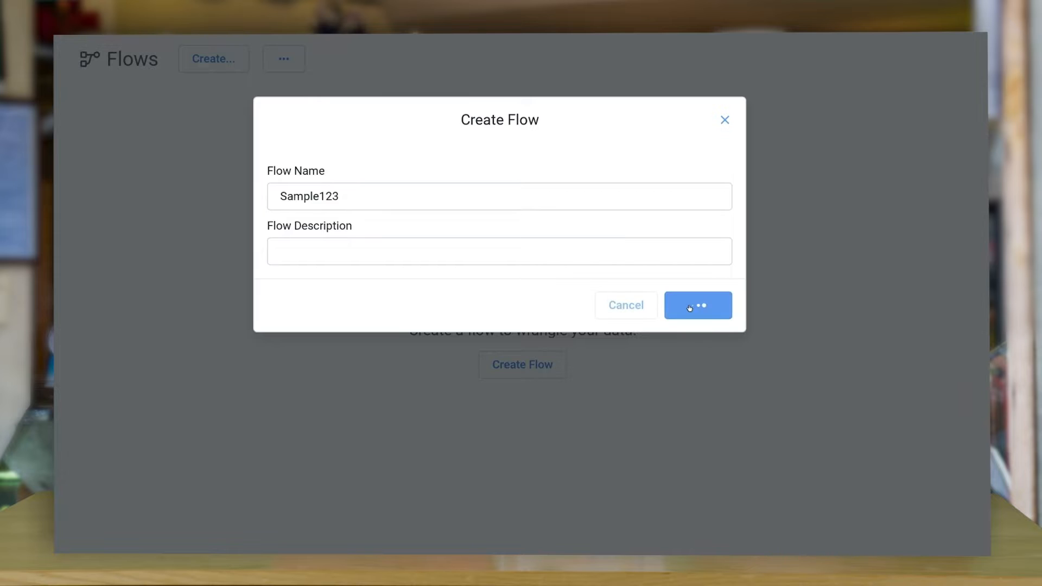
{"action": "left_click", "coordinate": [696, 304]}
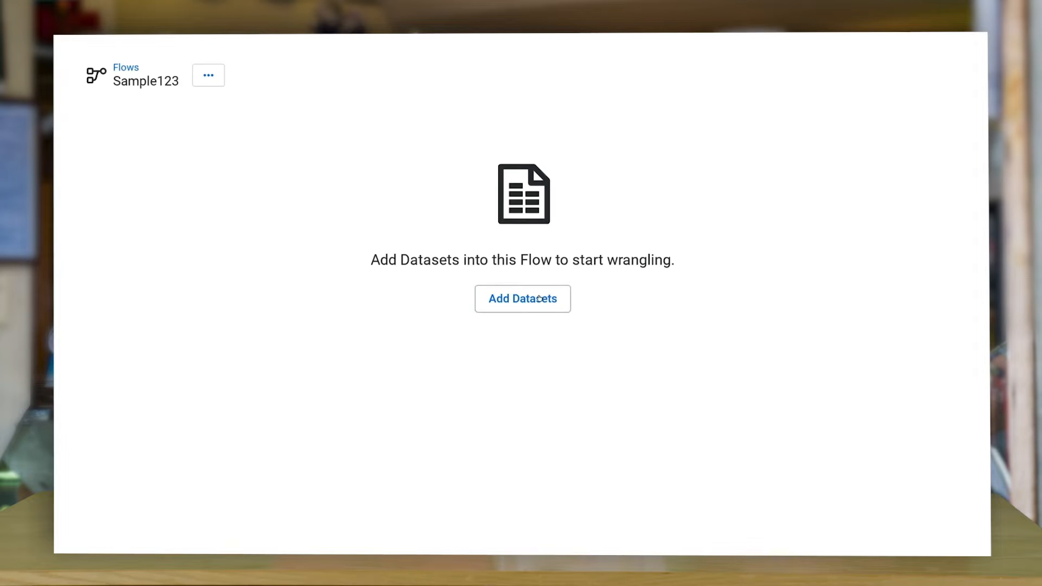
Step: Import the three CSV files from the take5dataprep GCS bucket and add them to the flow
{"action": "left_click", "coordinate": [522, 299]}
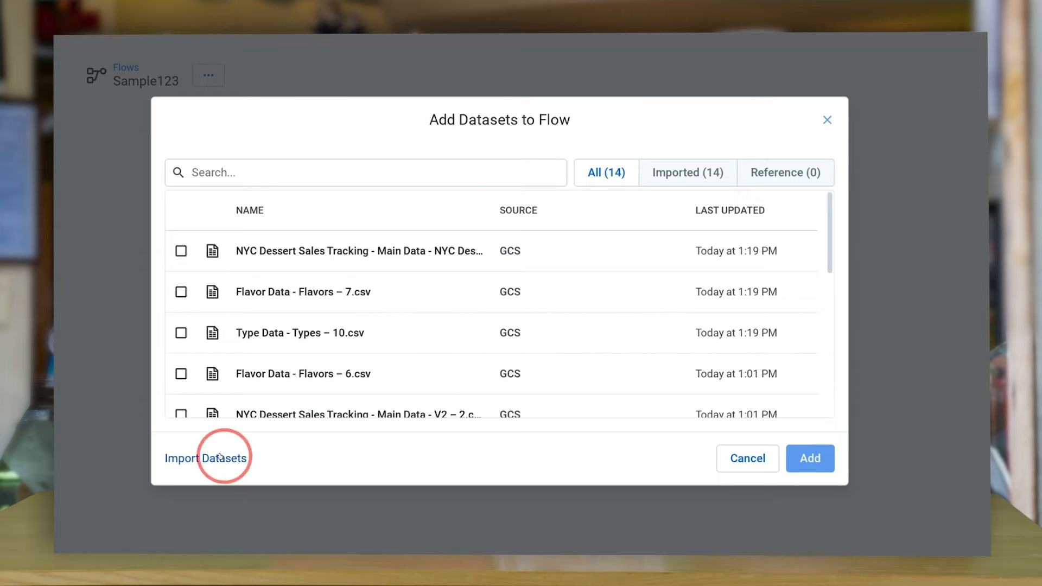
{"action": "left_click", "coordinate": [206, 458]}
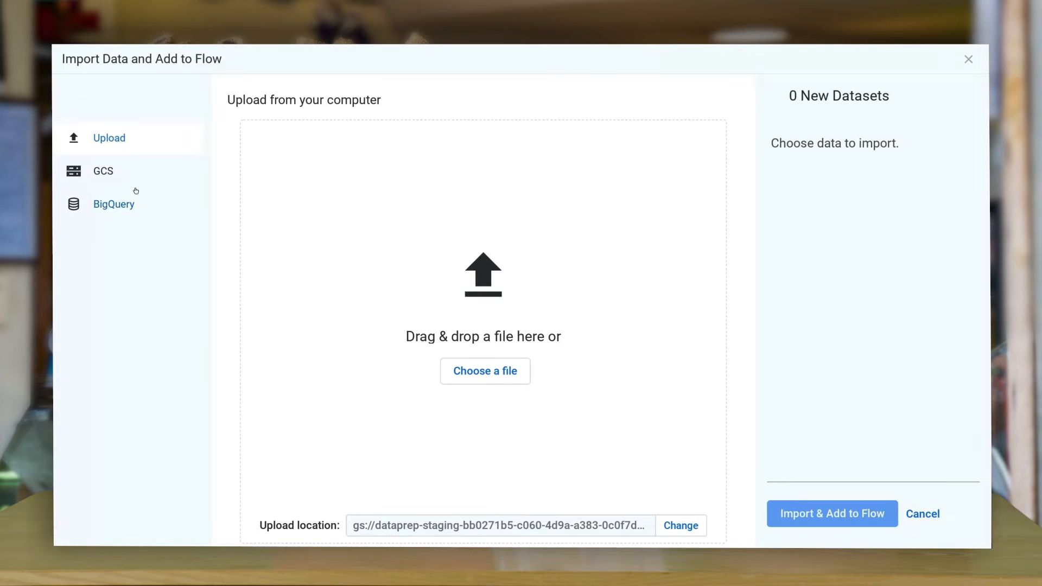
{"action": "left_click", "coordinate": [103, 170]}
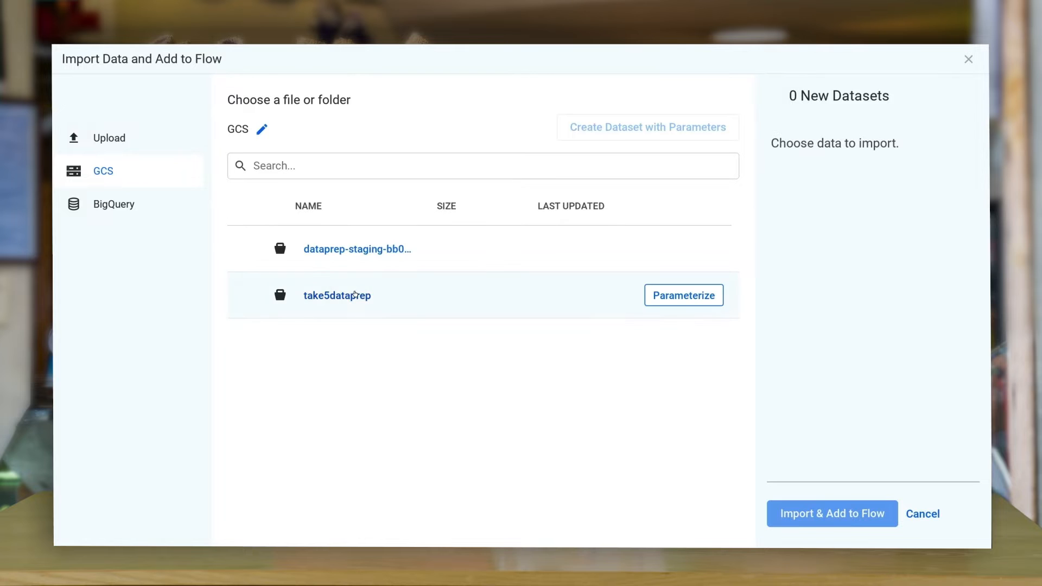
{"action": "left_click", "coordinate": [336, 295]}
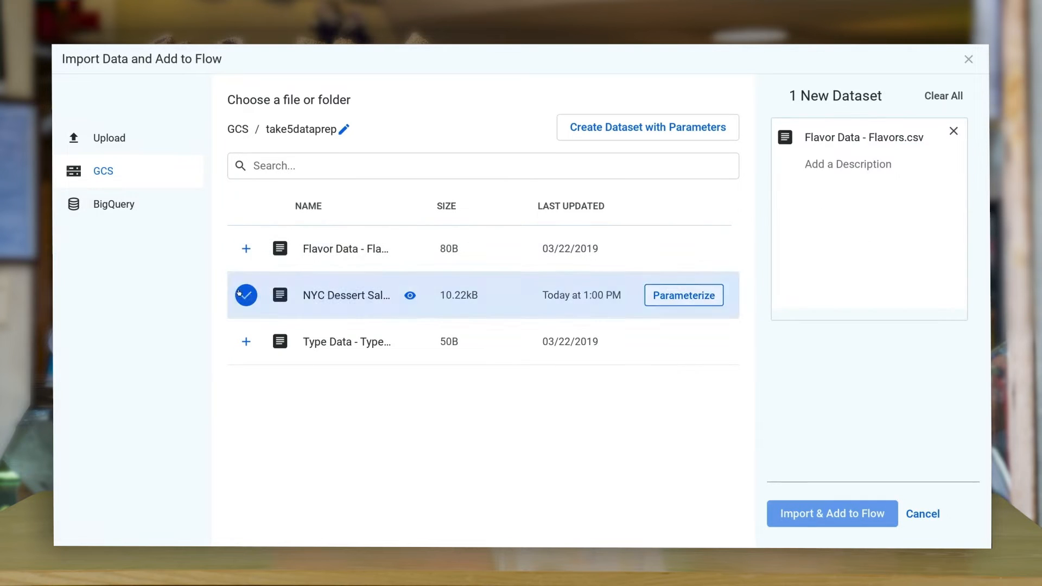
{"action": "left_click", "coordinate": [246, 341]}
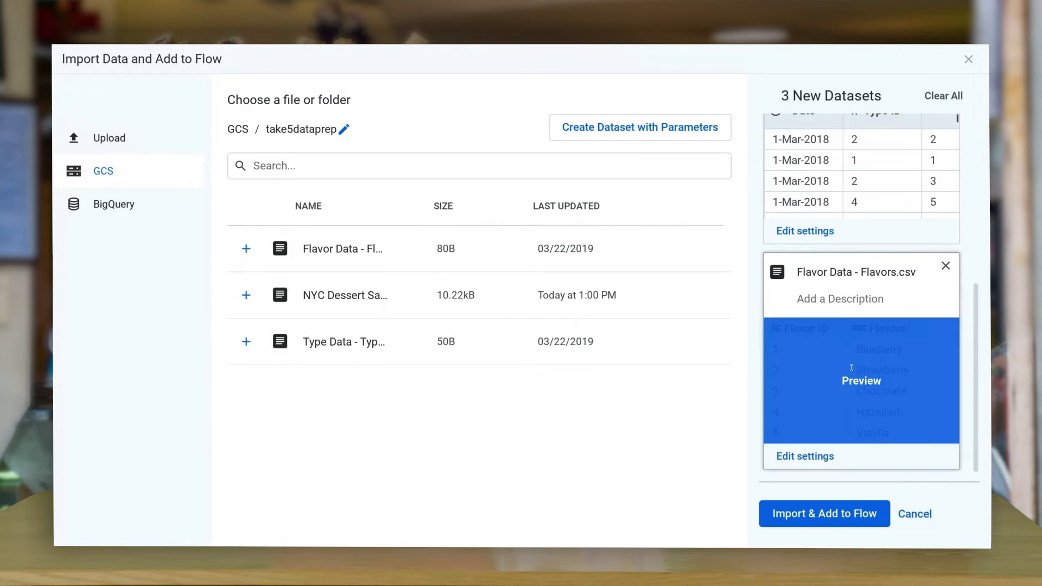
{"action": "left_click", "coordinate": [823, 513]}
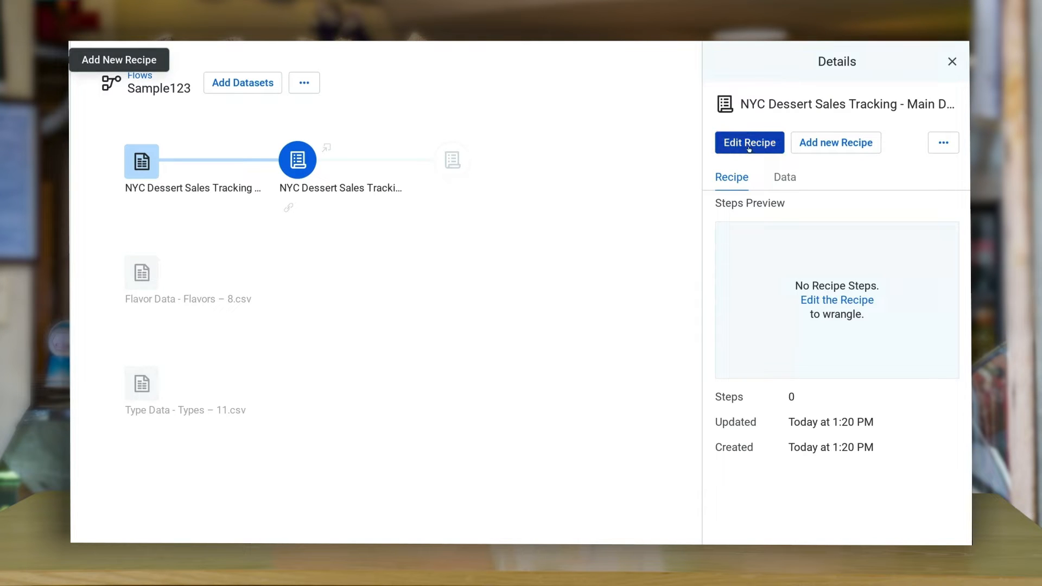
Step: Open the main dessert sales recipe in the transformer grid
{"action": "left_click", "coordinate": [749, 142]}
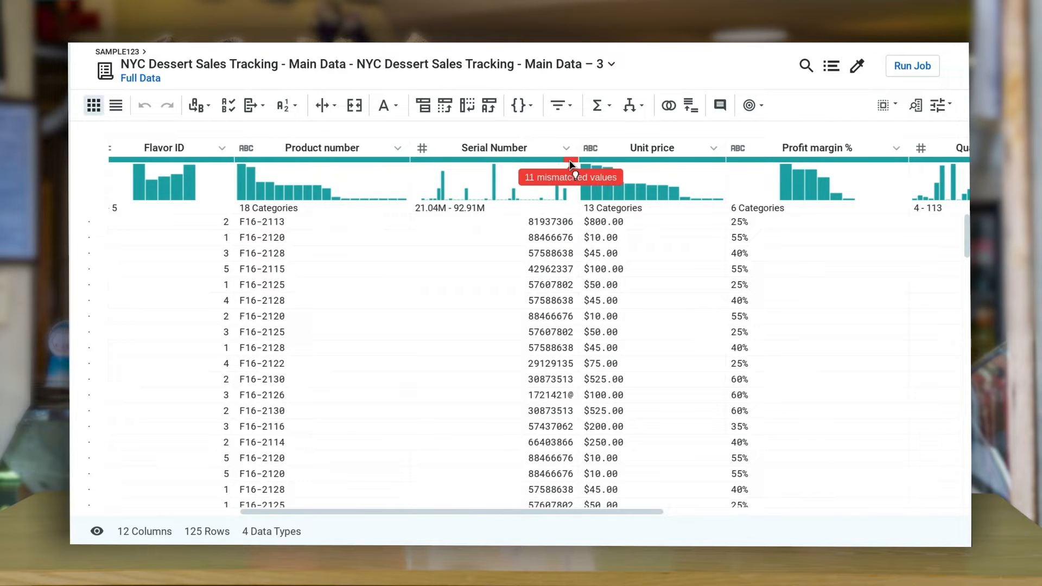
Step: Blank mismatched Serial Number values using IFMISMATCHED($col, ['Integer'], '')
{"action": "left_click", "coordinate": [566, 148]}
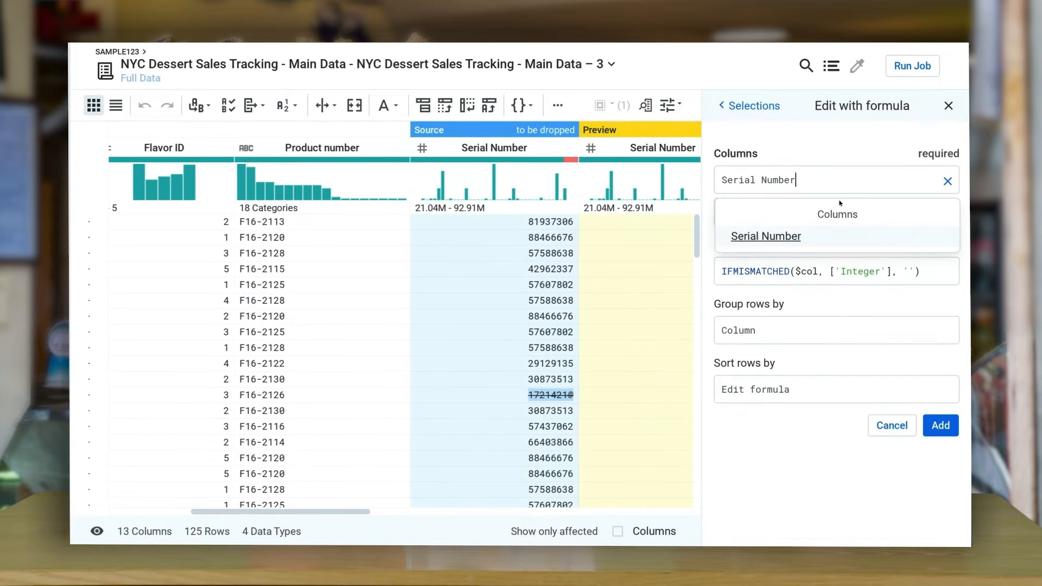
{"action": "left_click", "coordinate": [765, 235]}
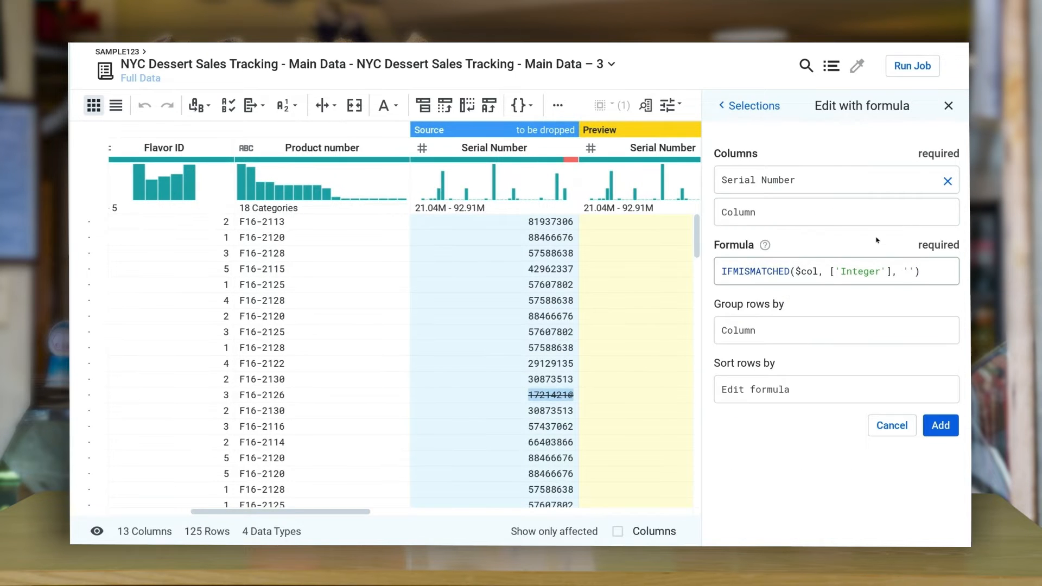
{"action": "type", "text": "1721"}
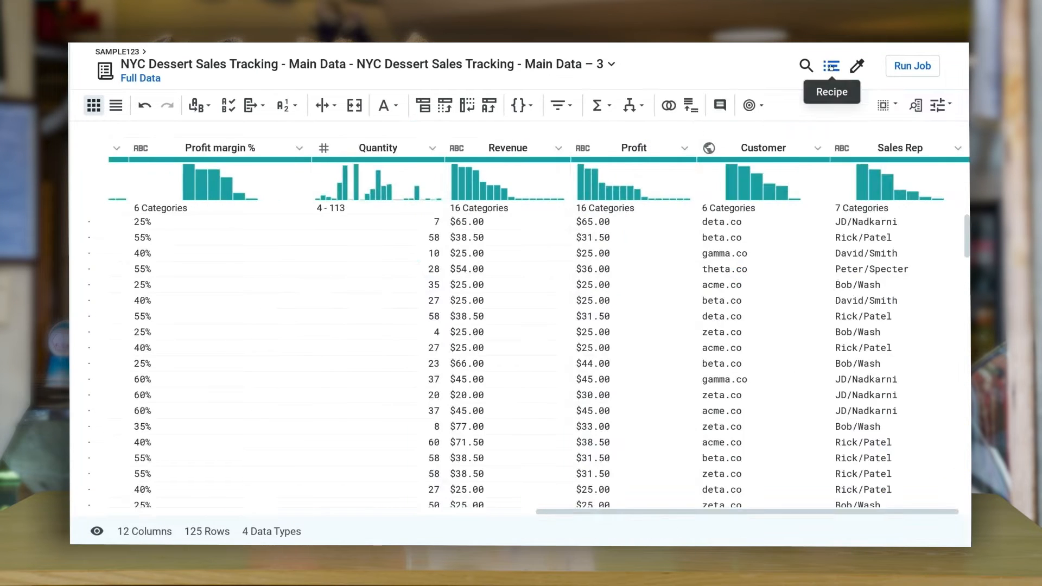
Step: Split the Sales Rep column on '/' into Sales Rep1 and Sales Rep2
{"action": "left_click", "coordinate": [830, 67]}
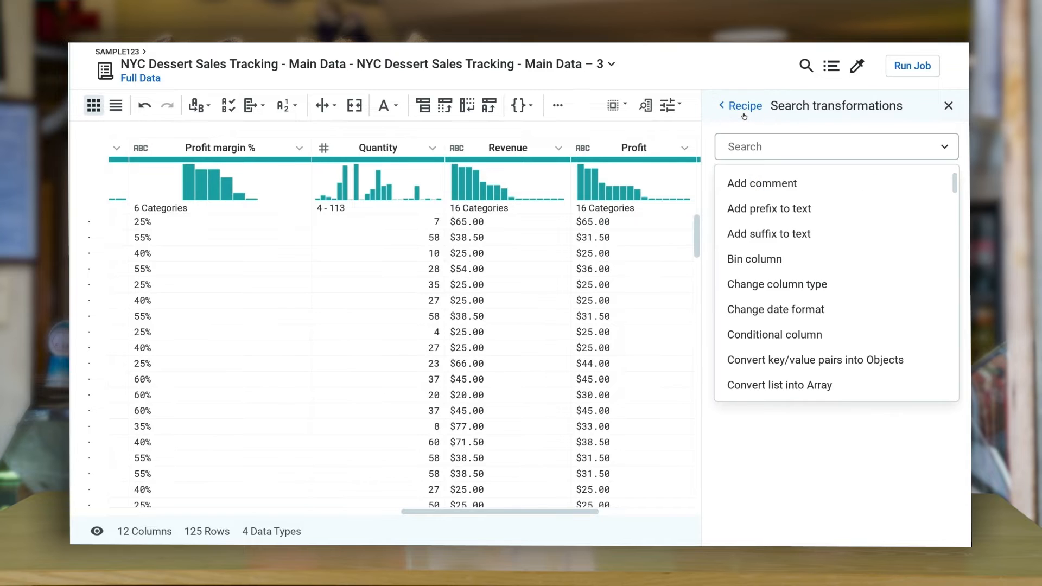
{"action": "type", "text": "split"}
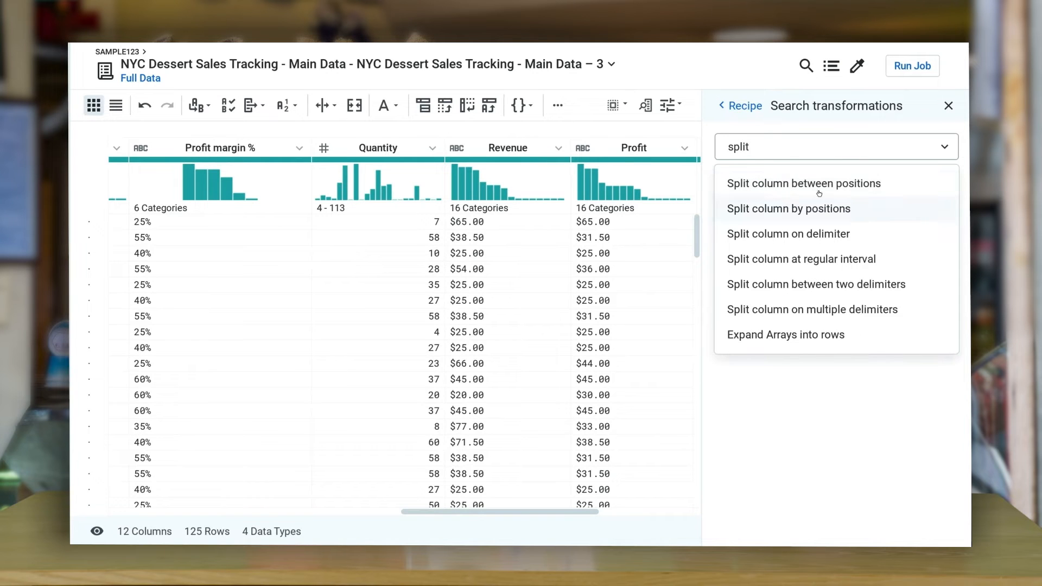
{"action": "left_click", "coordinate": [788, 233]}
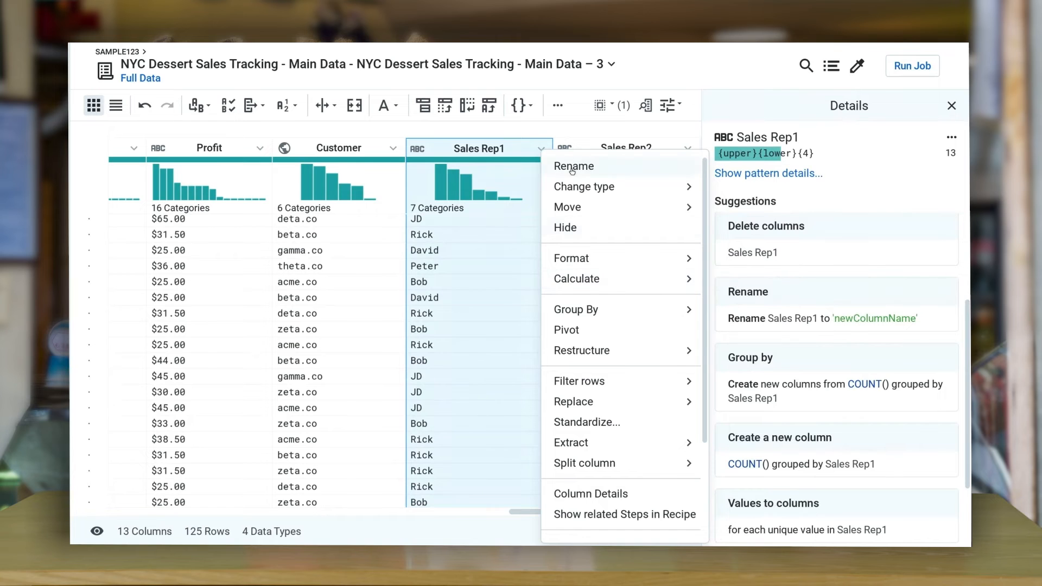
{"action": "left_click", "coordinate": [573, 166]}
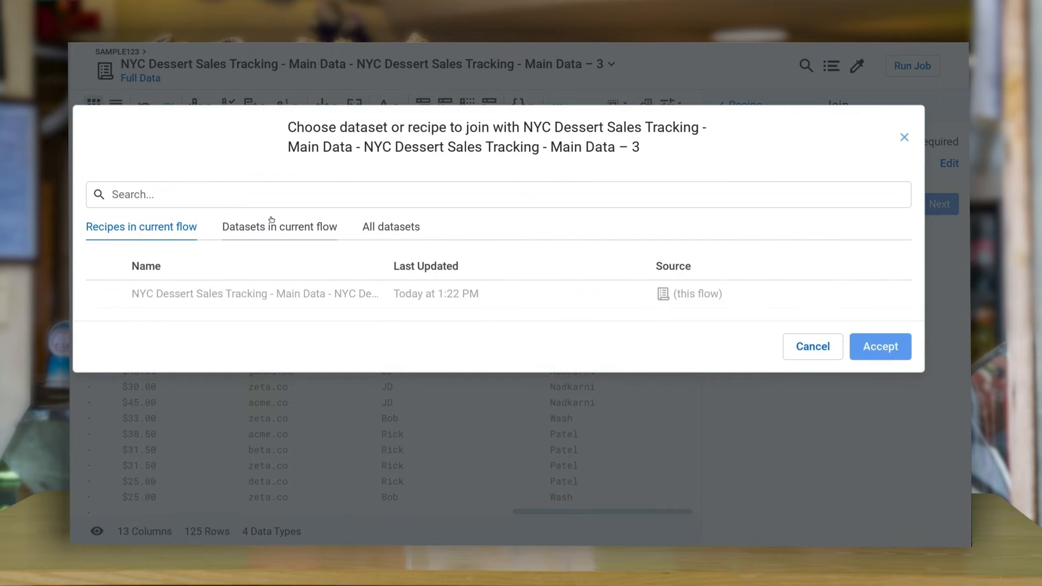
Step: Inner-join Type Data - Types – 11.csv onto the sales data on matching Type ID
{"action": "left_click", "coordinate": [279, 227]}
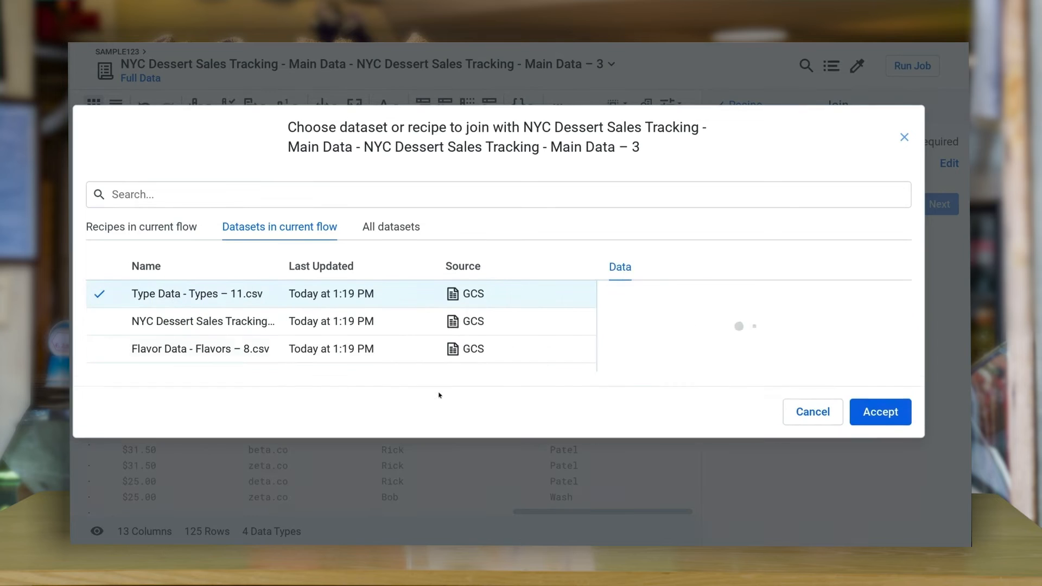
{"action": "left_click", "coordinate": [880, 411]}
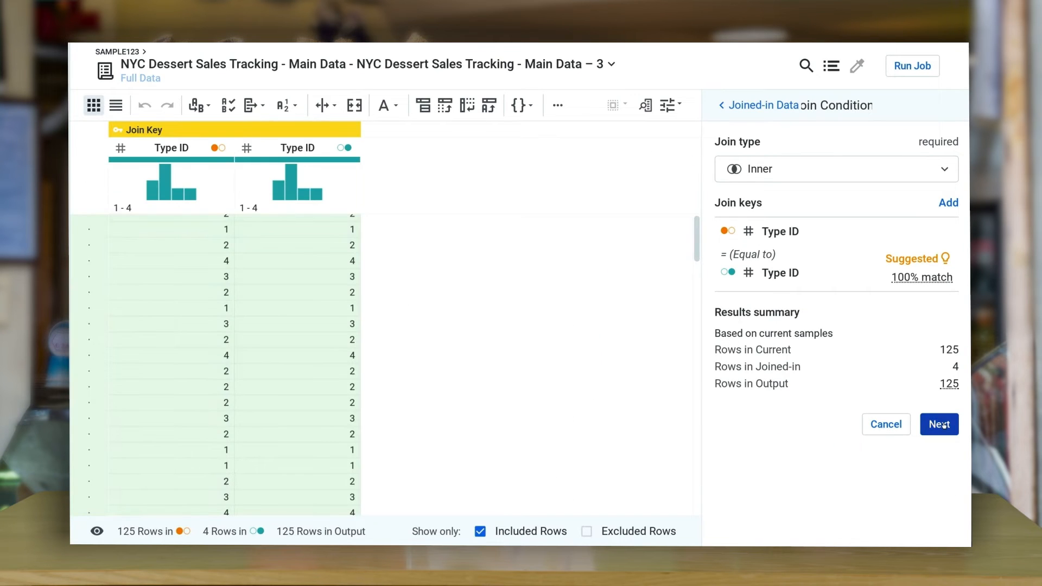
{"action": "left_click", "coordinate": [937, 424]}
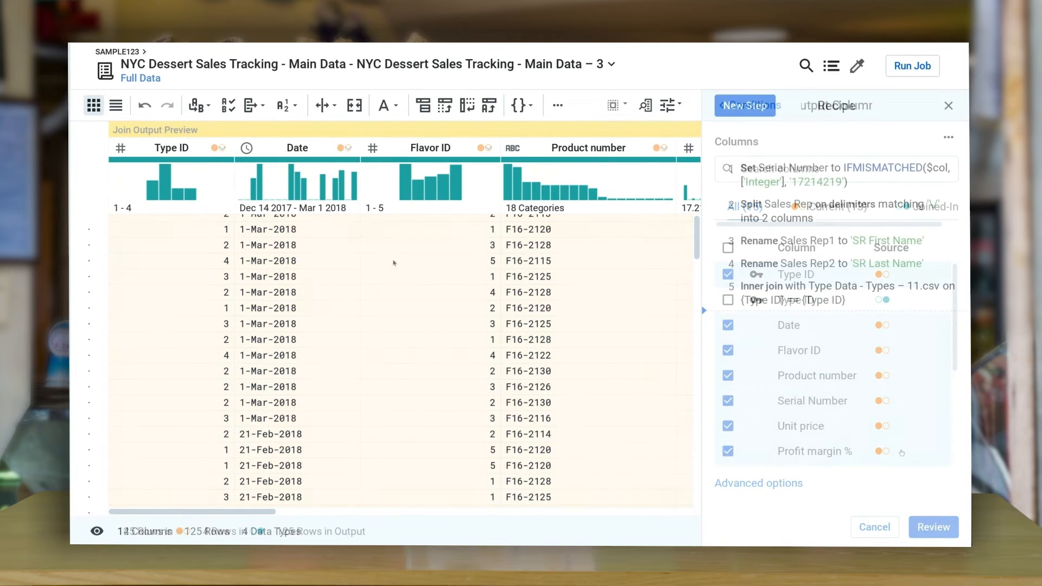
{"action": "left_click", "coordinate": [220, 148]}
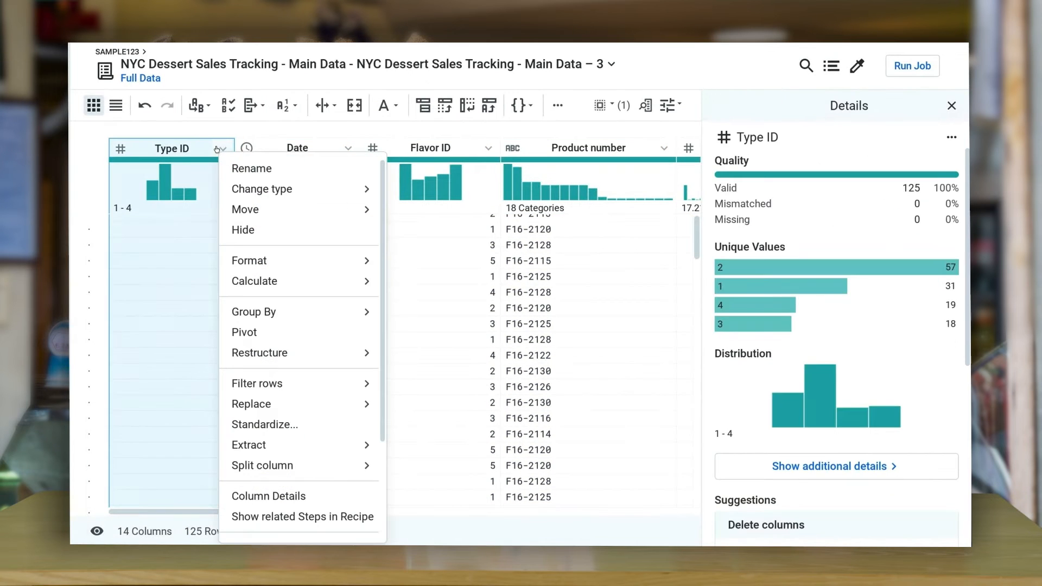
{"action": "mouse_move", "coordinate": [245, 229]}
{"action": "type", "text": "join"}
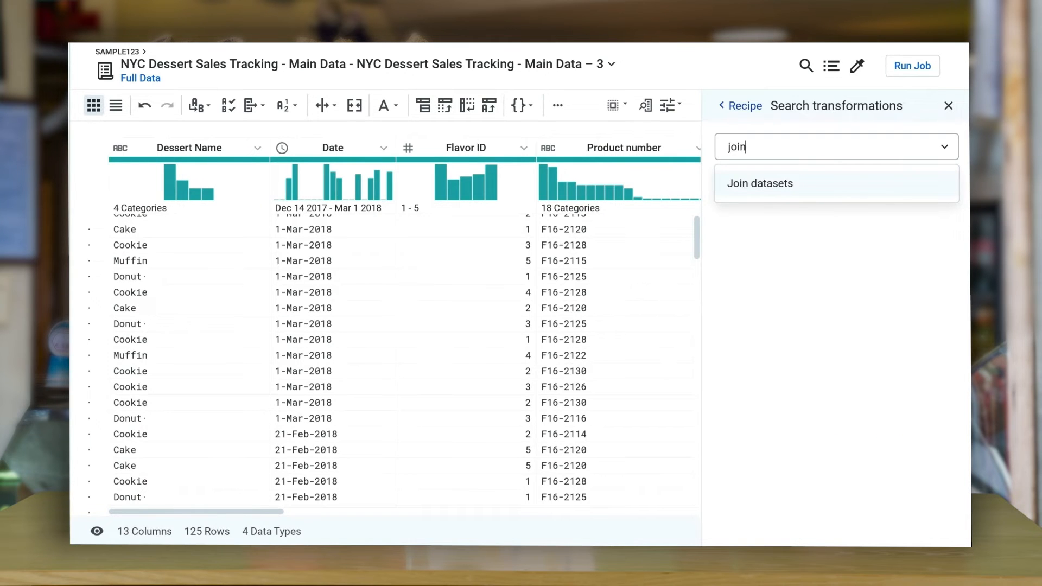
Step: Start a Join datasets transformation and show the datasets in the current flow
{"action": "left_click", "coordinate": [759, 183]}
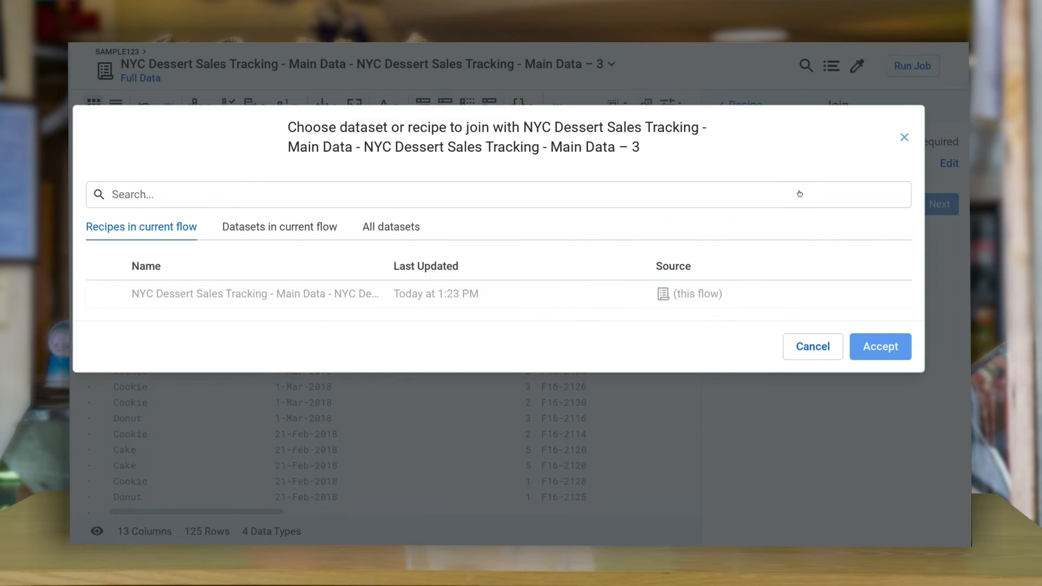
{"action": "left_click", "coordinate": [279, 227]}
{"action": "type", "text": "profi"}
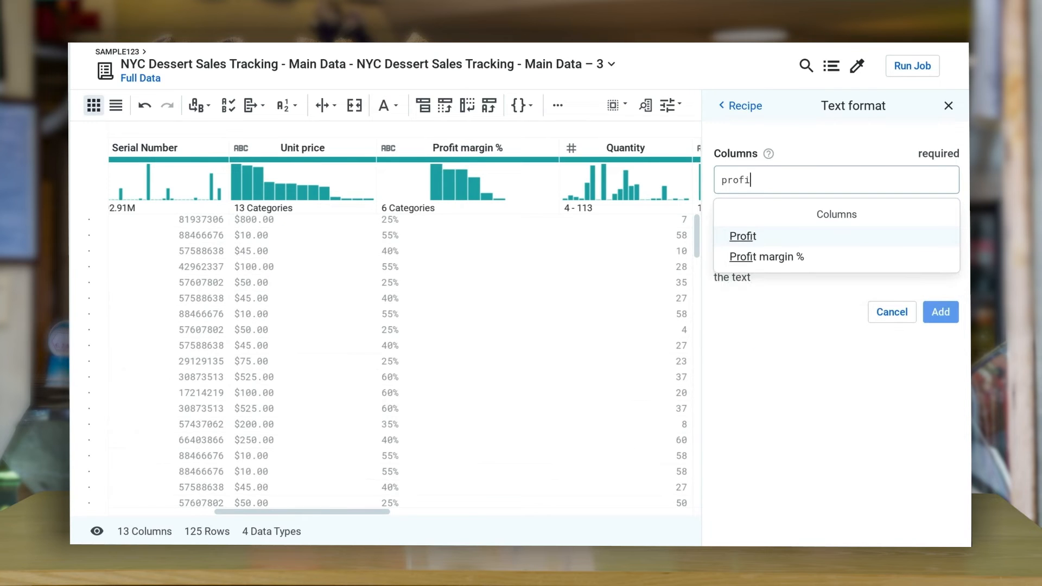
Step: Remove symbols from the Profit margin % column via Text format
{"action": "left_click", "coordinate": [765, 256]}
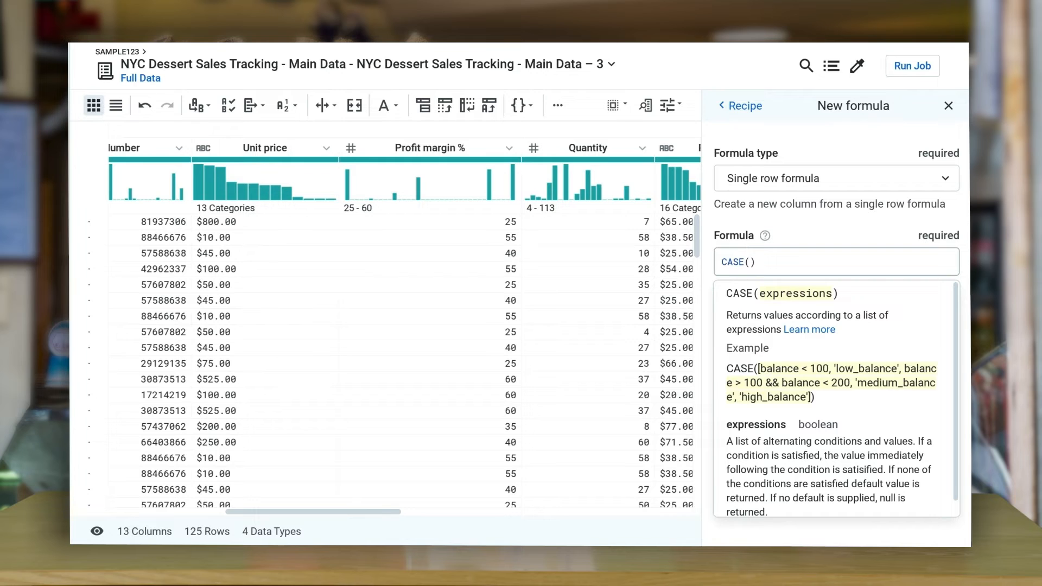
Step: Add a Profit Sentiment column using a CASE on Profit margin % for Low/Medium/High
{"action": "type", "text": "CASE([{Profit margin %} <= '25','Low',({Profit margin %} > '25') && ({Profit margin %} <= '50'),'Medium','High'])"}
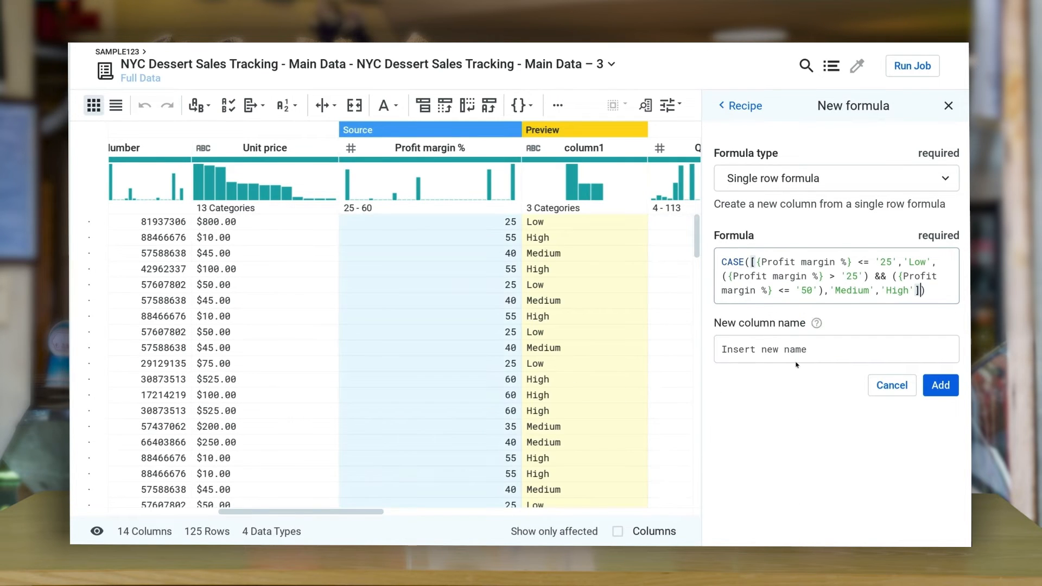
{"action": "left_click", "coordinate": [834, 348]}
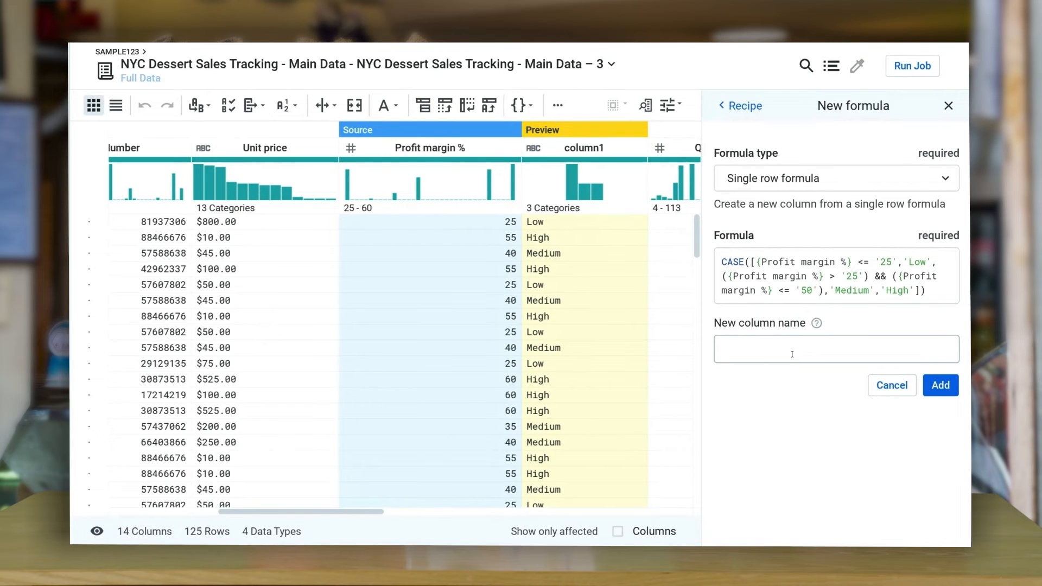
{"action": "type", "text": "Profit"}
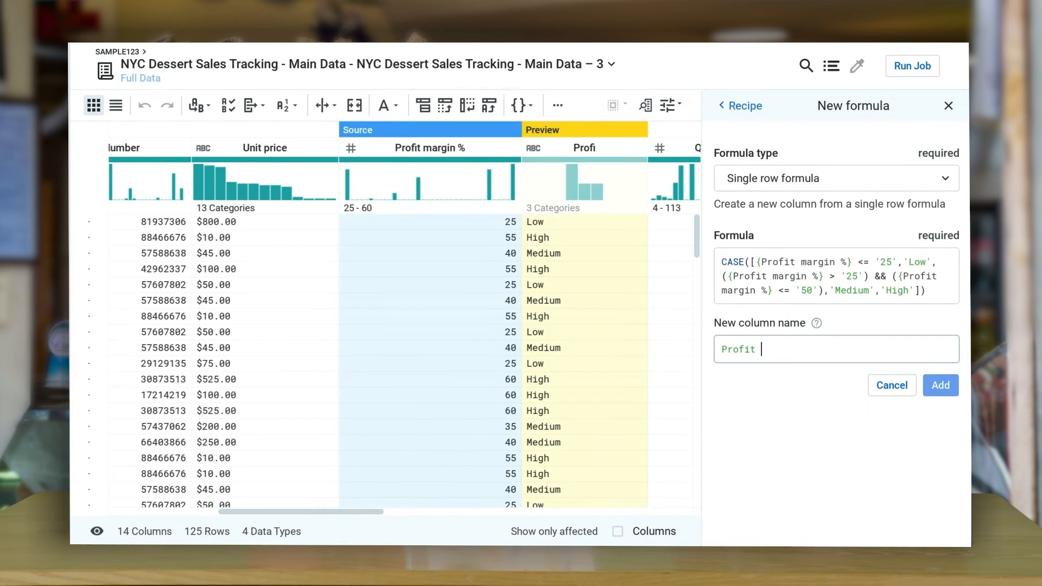
{"action": "type", "text": "Sentiment"}
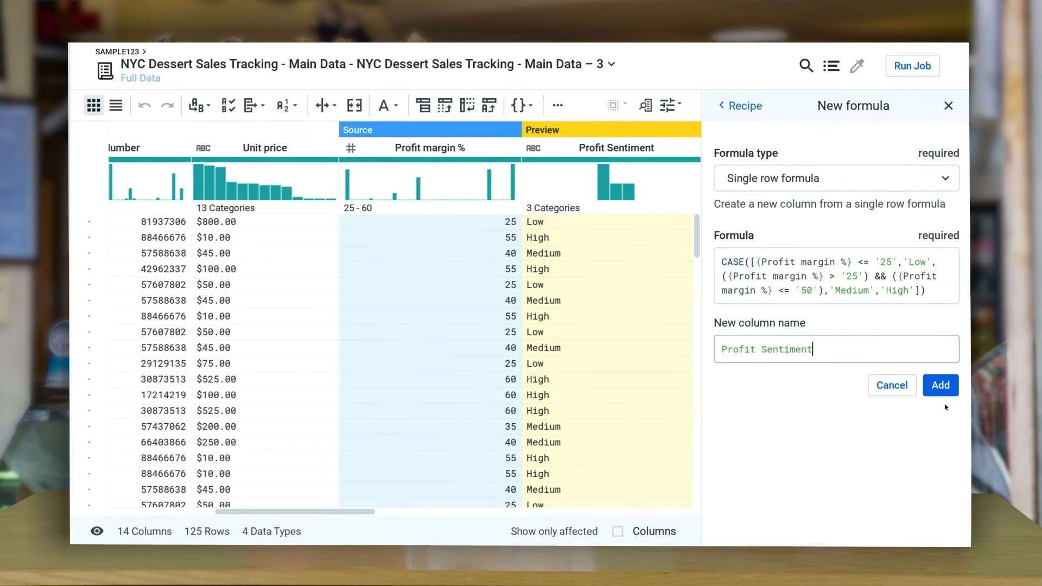
{"action": "left_click", "coordinate": [940, 385]}
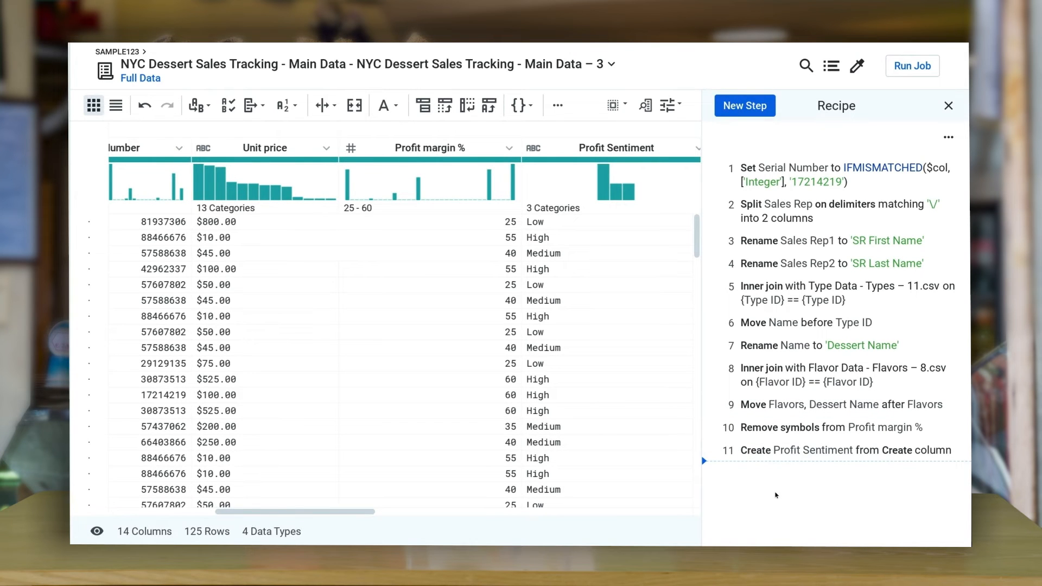
{"action": "left_click", "coordinate": [911, 66]}
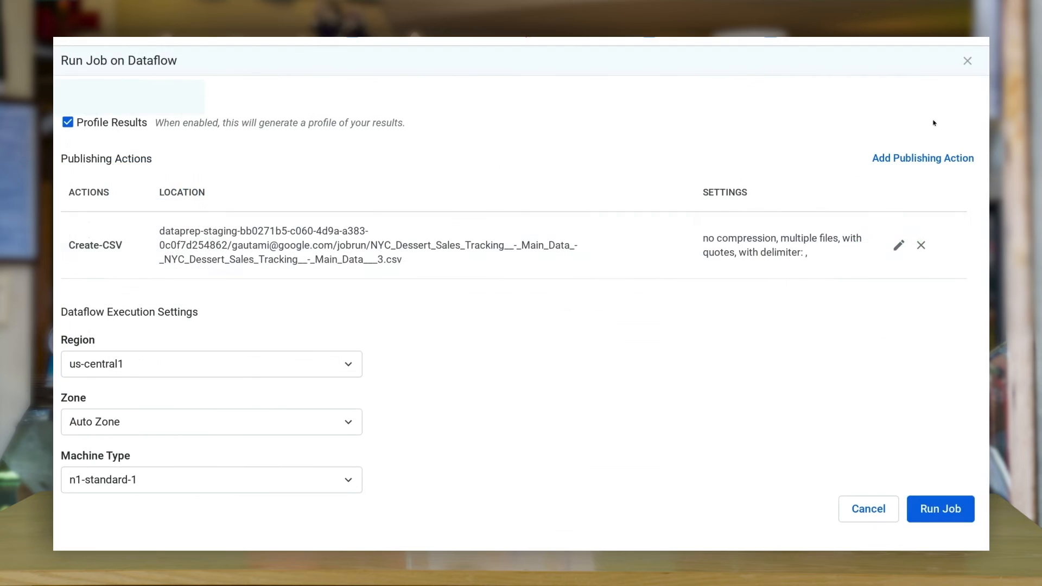
Step: Edit the CSV publishing location and name a new output folder Myjob_Todaysdat
{"action": "left_click", "coordinate": [897, 245]}
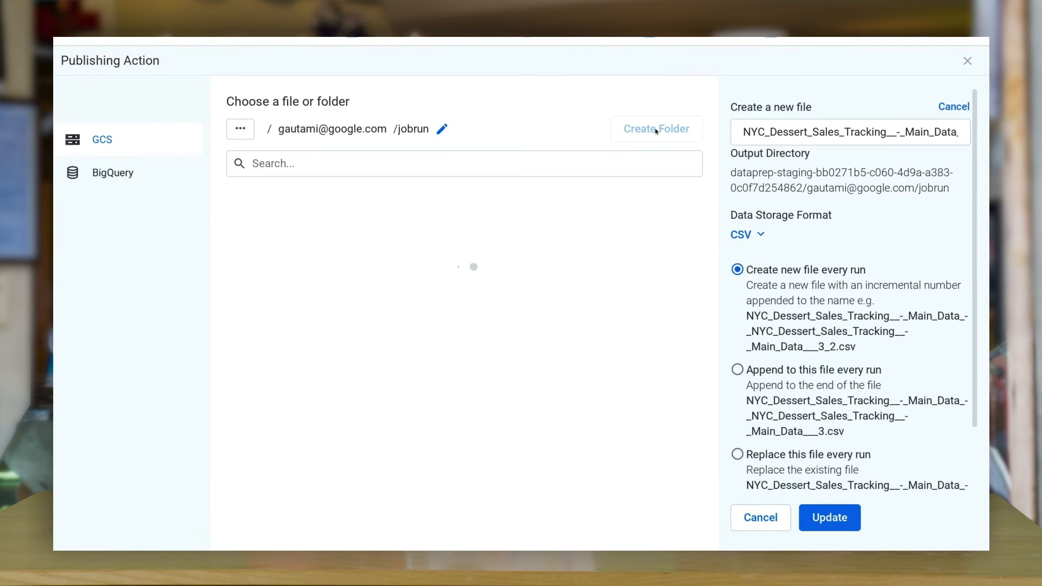
{"action": "left_click", "coordinate": [655, 129]}
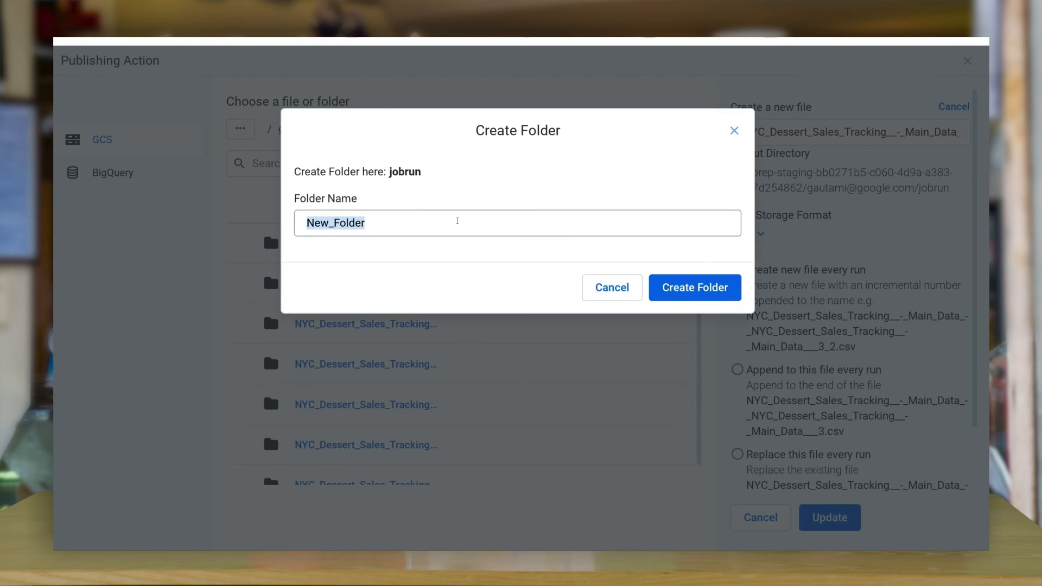
{"action": "type", "text": "Myjon"}
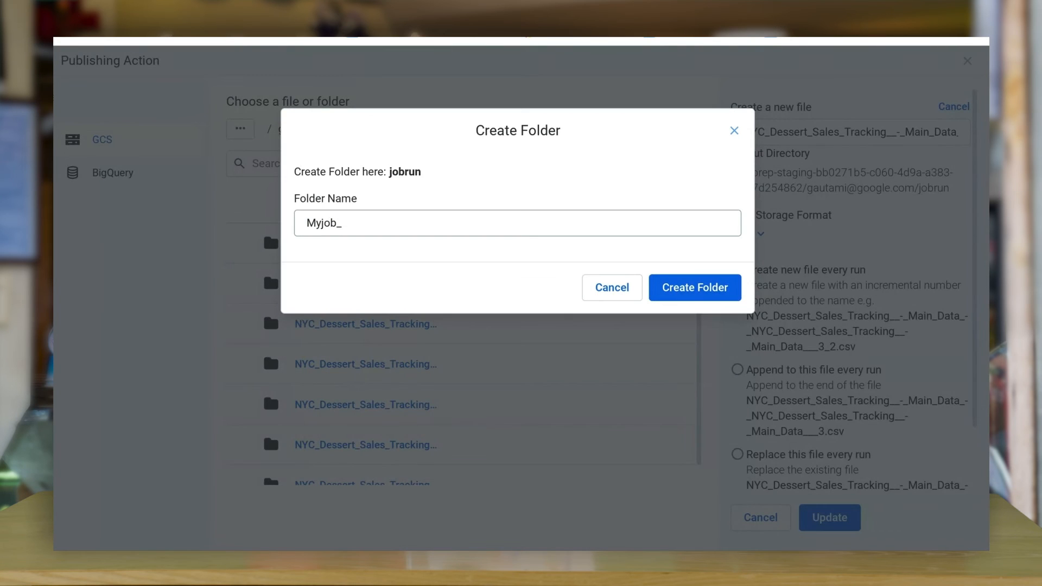
{"action": "type", "text": "Todaysdat"}
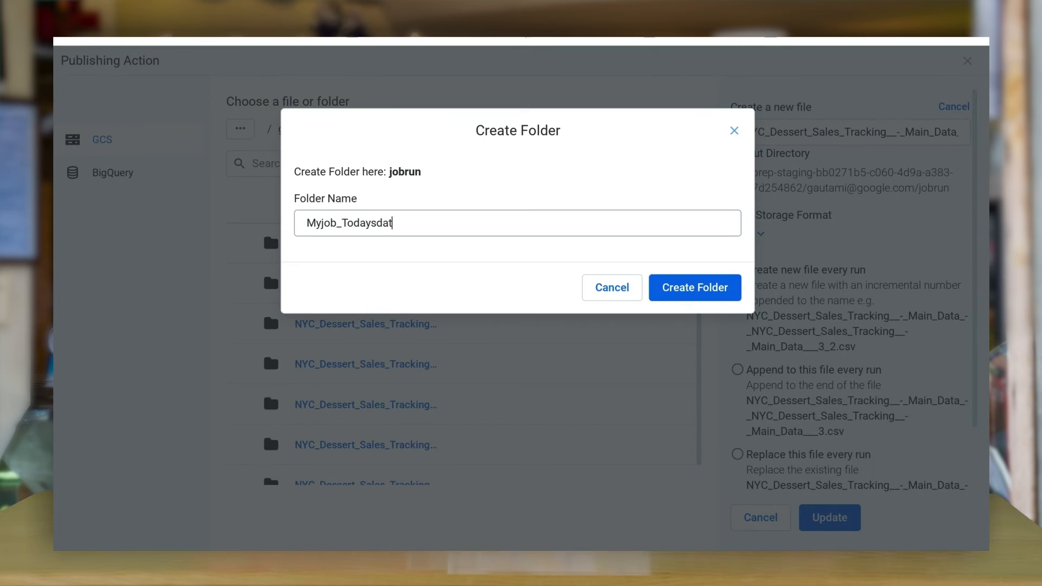